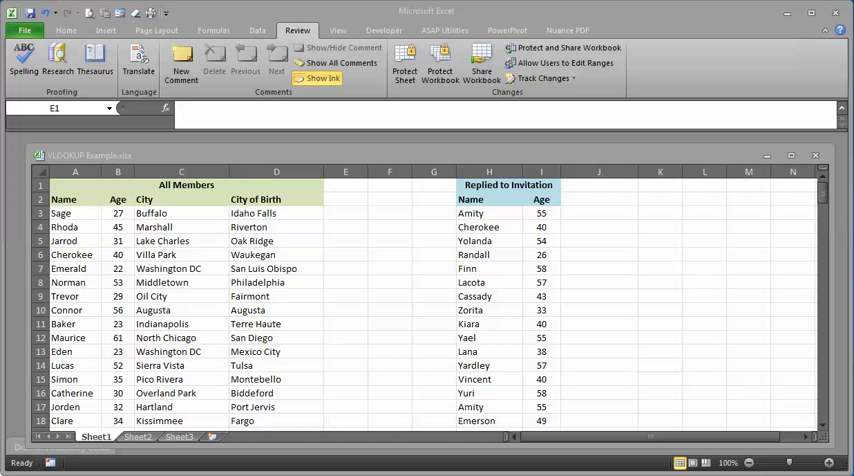
{"action": "mouse_move", "coordinate": [653, 291]}
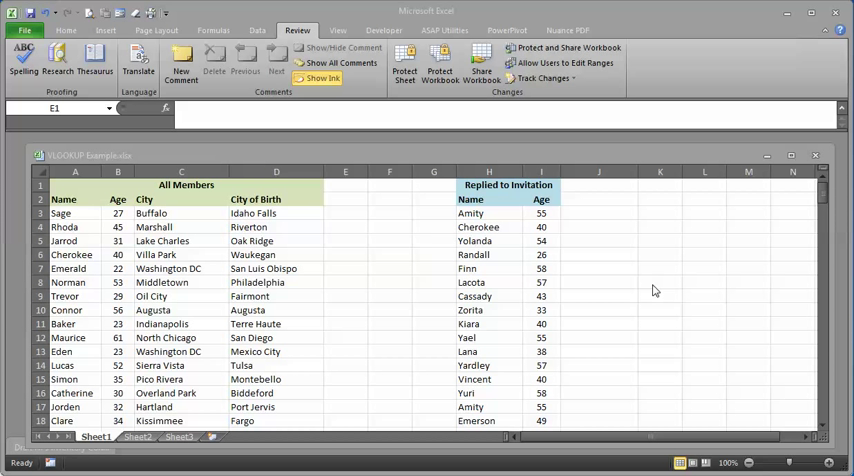
{"action": "mouse_move", "coordinate": [344, 247]}
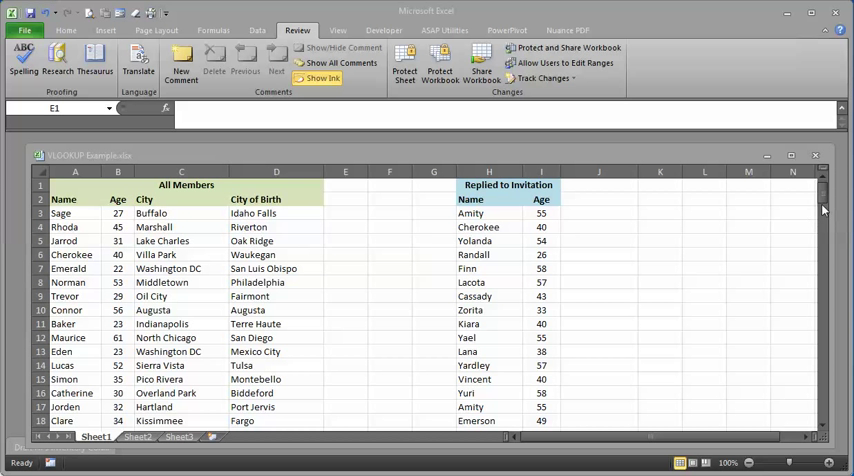
- Enter =VLOOKUP(A3,H3:I169,2,FALSE) in E3 to return Sage's age, 27
{"action": "left_click", "coordinate": [345, 171]}
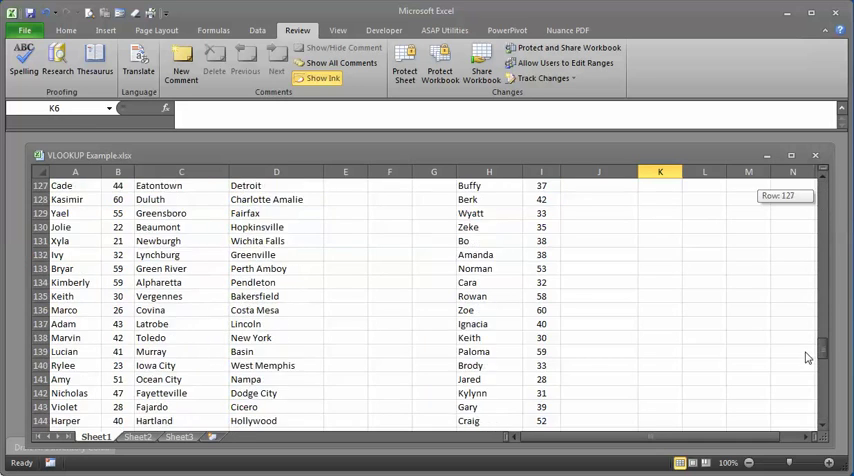
{"action": "scroll", "scroll_direction": "down", "scroll_amount": 3}
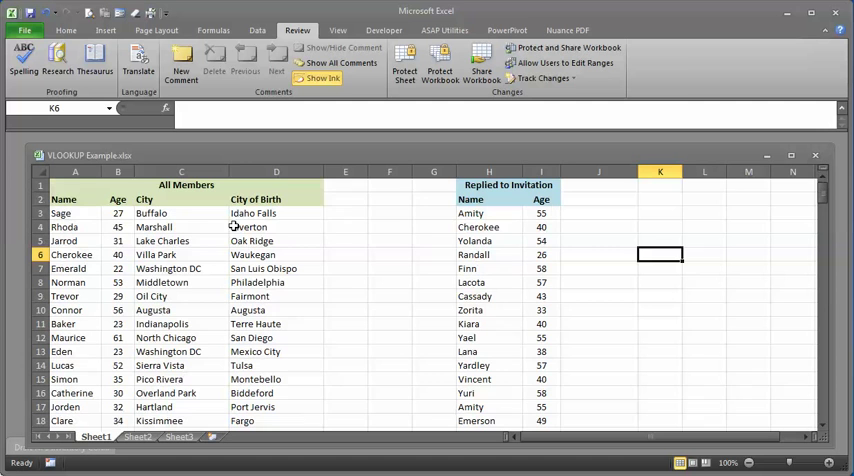
{"action": "left_click", "coordinate": [62, 213]}
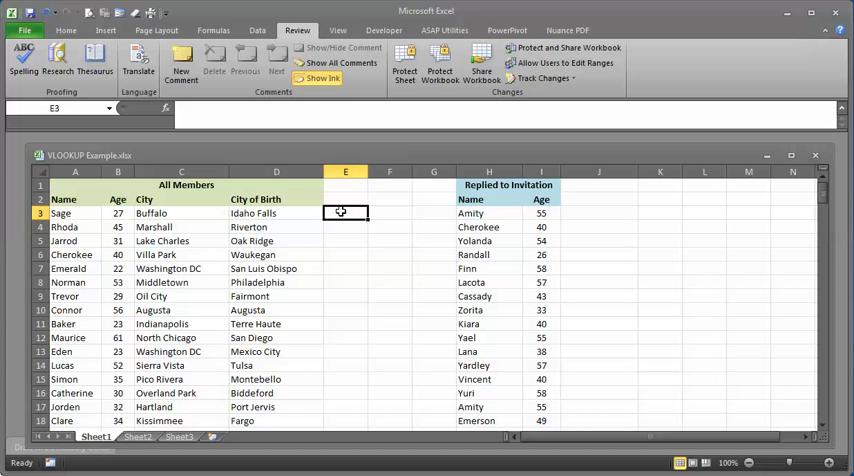
{"action": "type", "text": "=vlookup("}
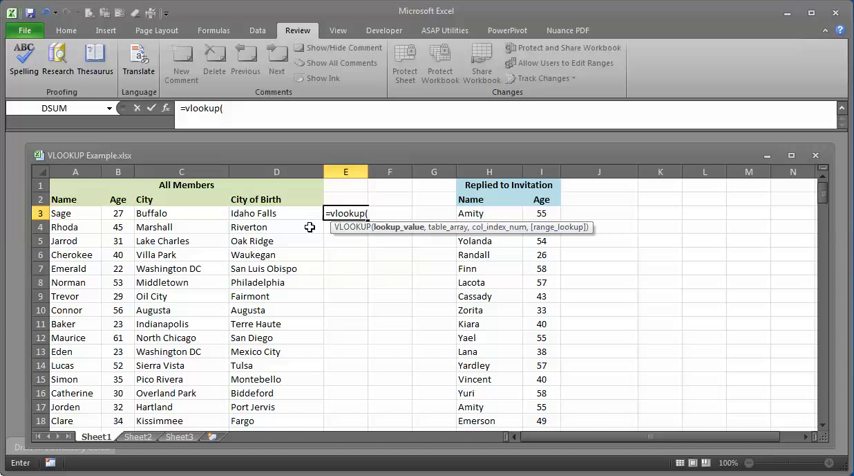
{"action": "left_click", "coordinate": [55, 226]}
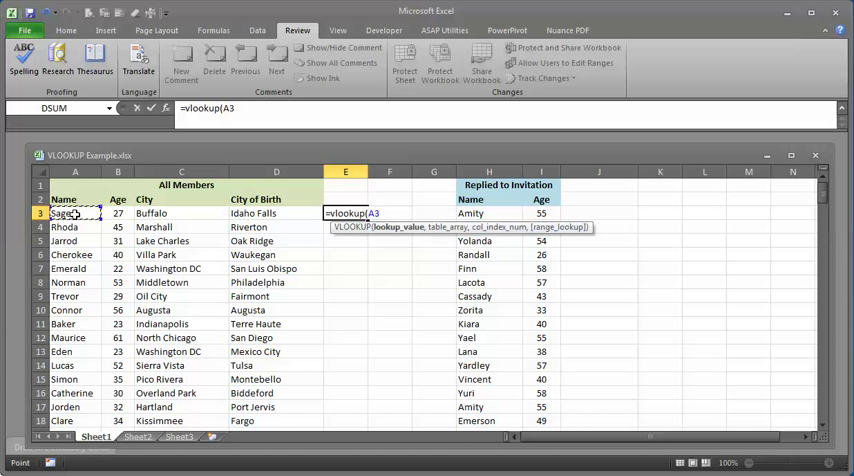
{"action": "type", "text": ",H3:I169"}
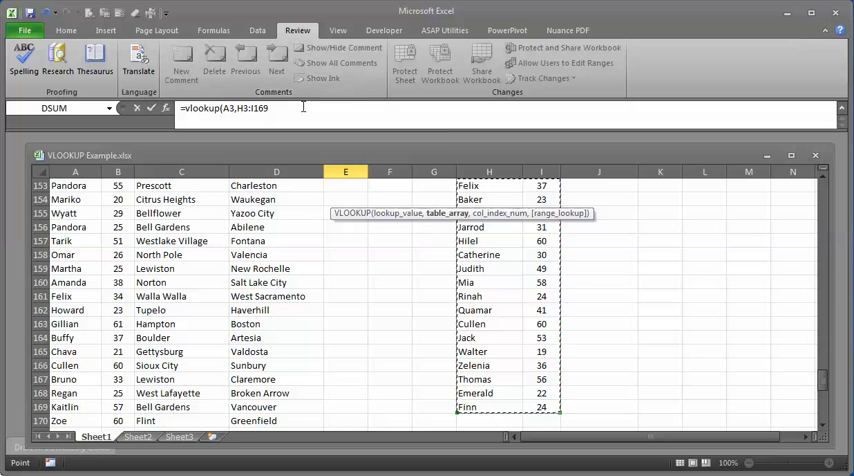
{"action": "type", "text": ","}
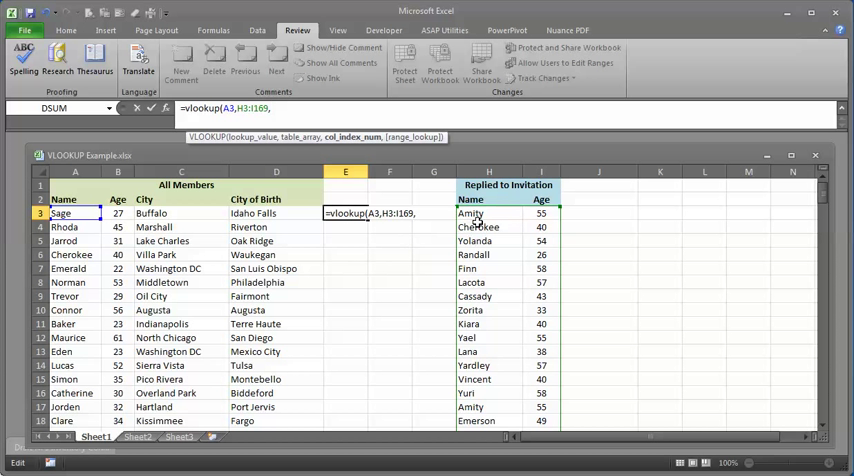
{"action": "mouse_move", "coordinate": [286, 283]}
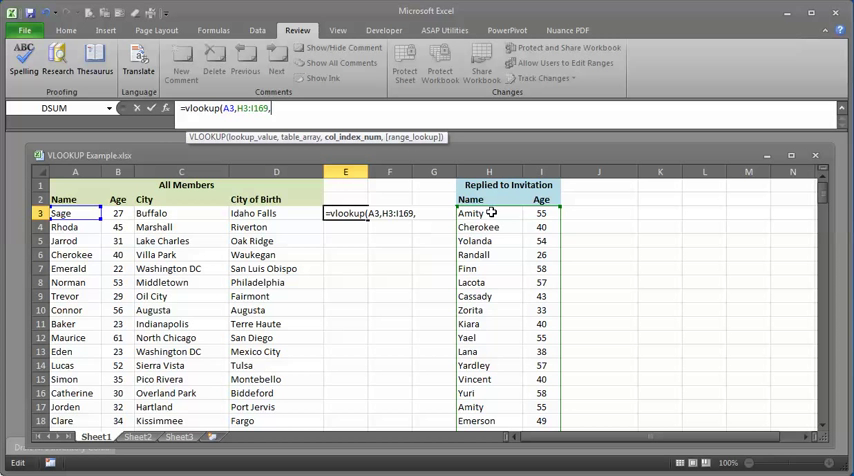
{"action": "type", "text": "2"}
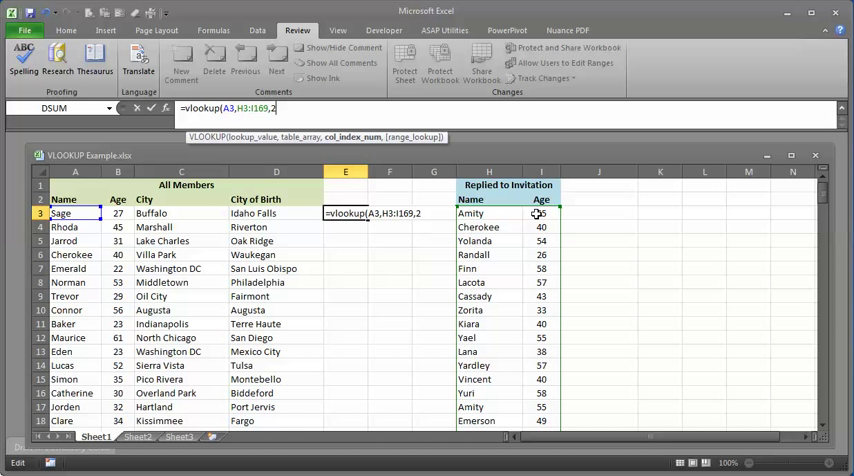
{"action": "type", "text": "fals"}
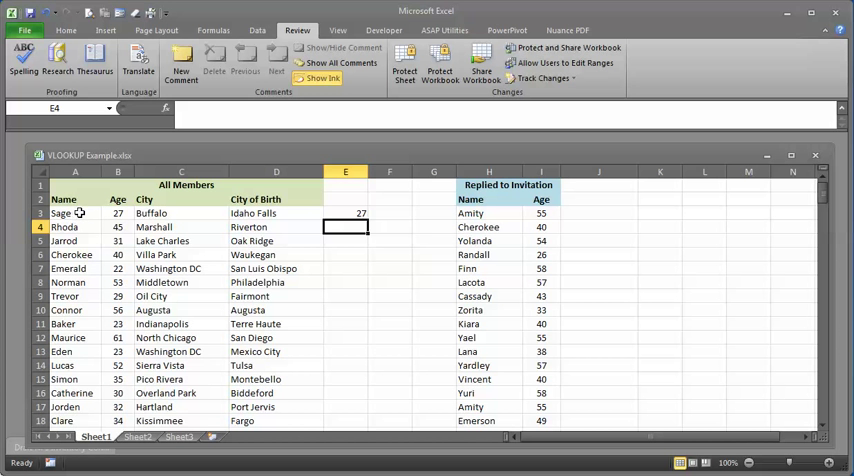
- Fill the E3 age lookup down to E11 and inspect Cherokee's #N/A in E6
{"action": "left_click", "coordinate": [345, 213]}
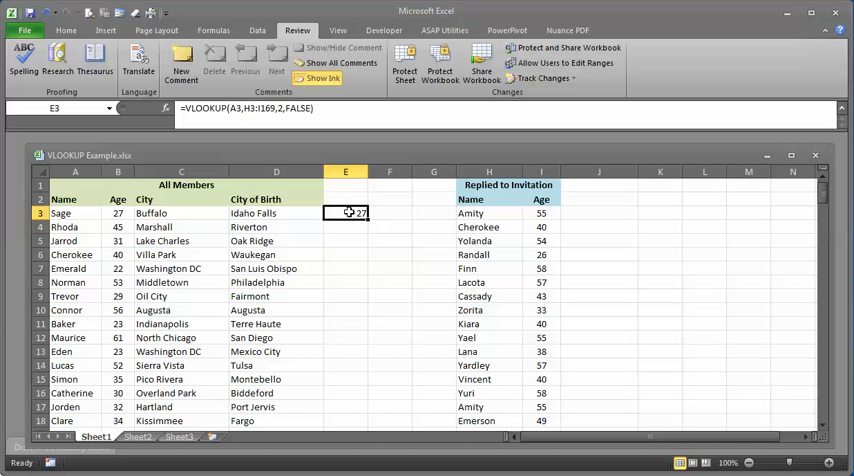
{"action": "mouse_move", "coordinate": [347, 224]}
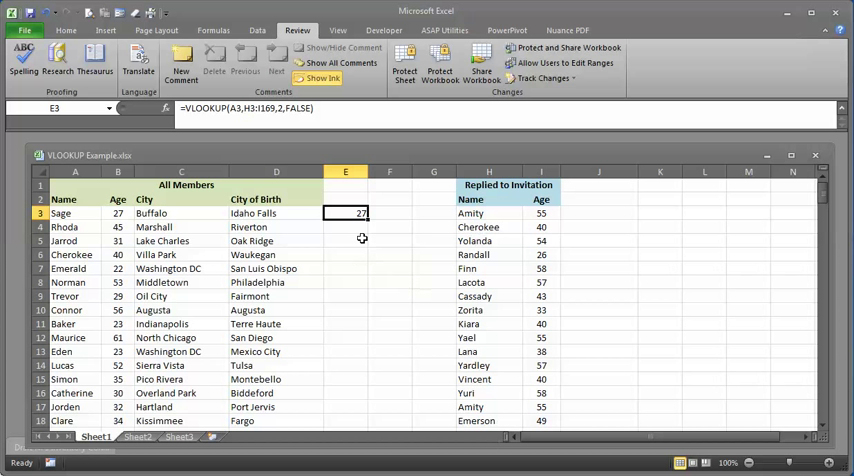
{"action": "left_click_drag", "start_coordinate": [361, 213], "coordinate": [361, 324]}
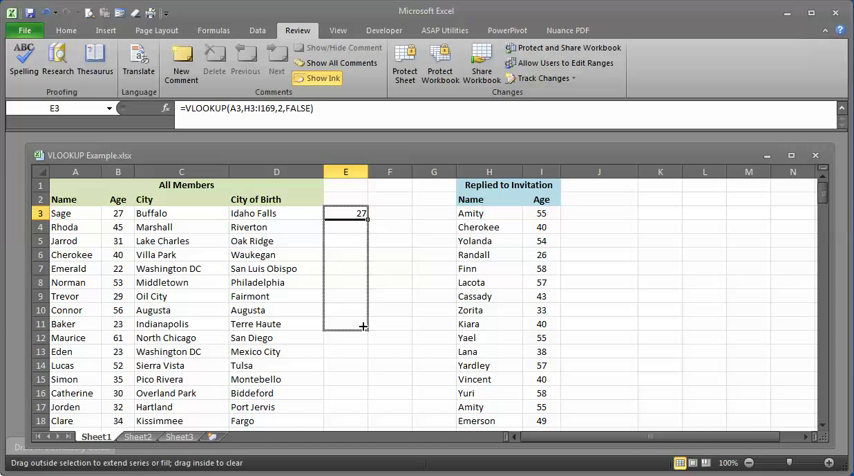
{"action": "left_click_drag", "start_coordinate": [361, 213], "coordinate": [361, 324]}
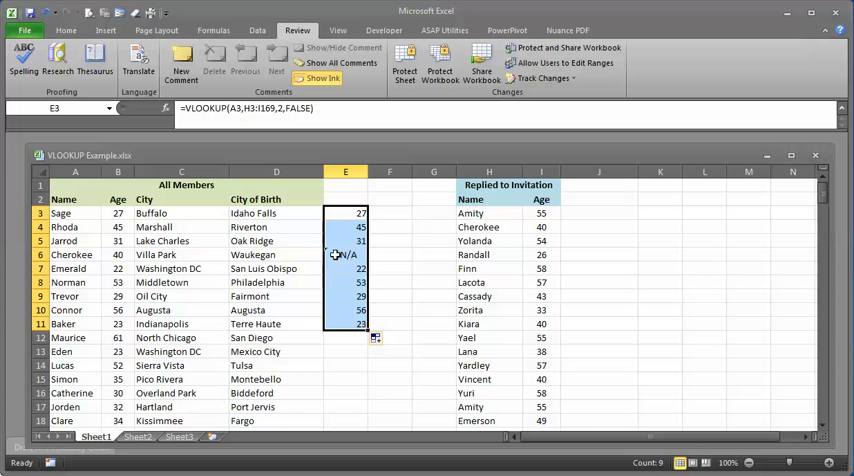
{"action": "left_click", "coordinate": [345, 254]}
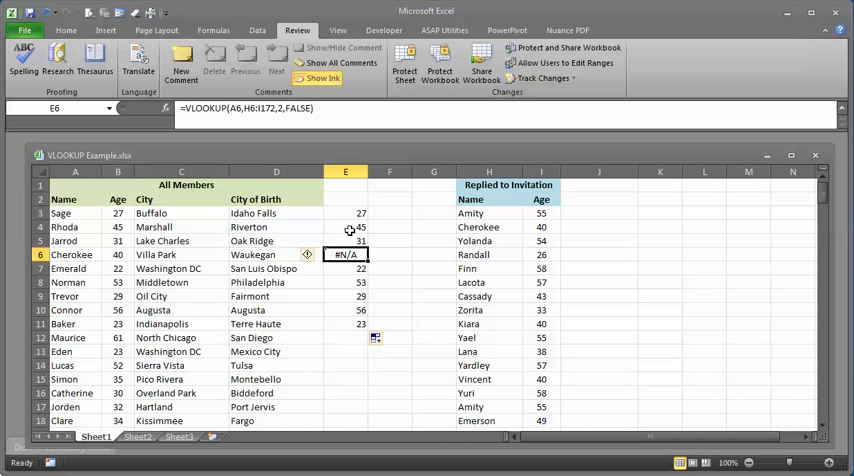
- Review the copied lookups in E3:E11, whose table range shifts down row by row
{"action": "left_click", "coordinate": [345, 213]}
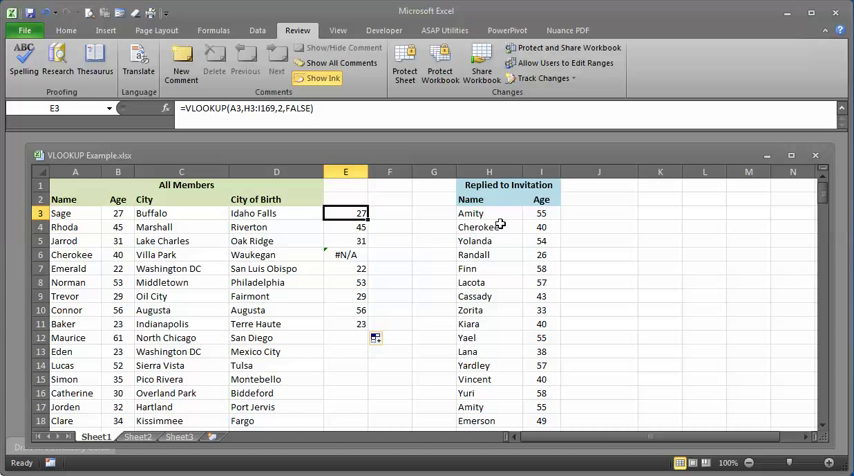
{"action": "mouse_move", "coordinate": [540, 213]}
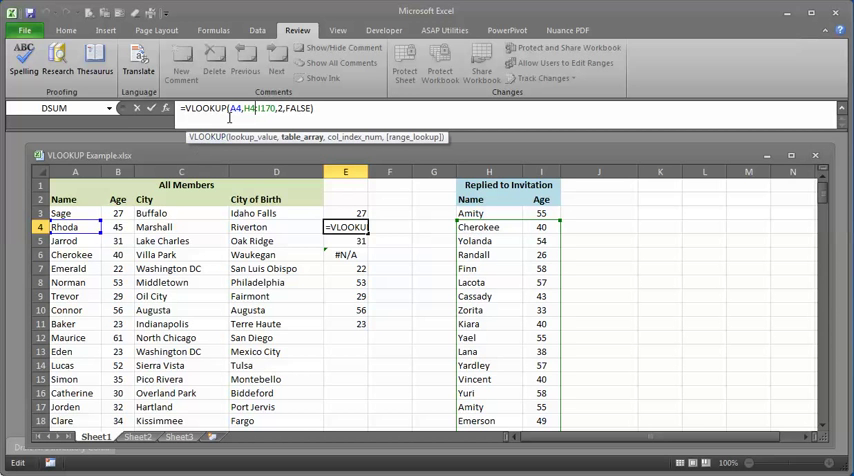
{"action": "mouse_move", "coordinate": [453, 277]}
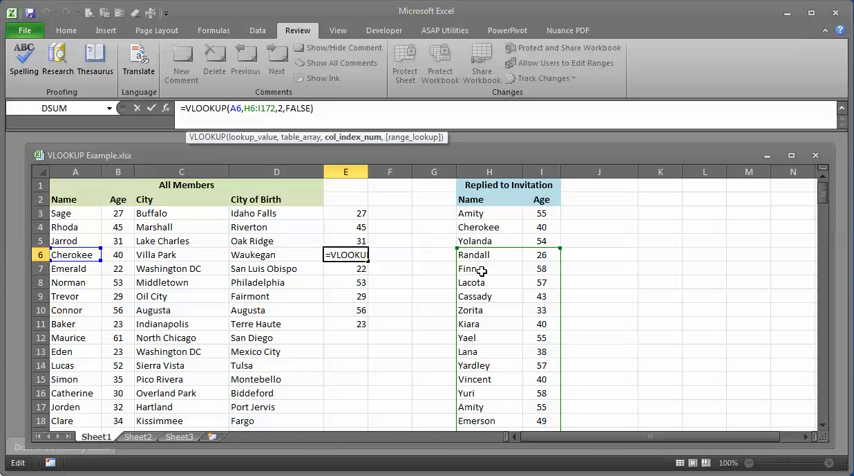
{"action": "mouse_move", "coordinate": [486, 280]}
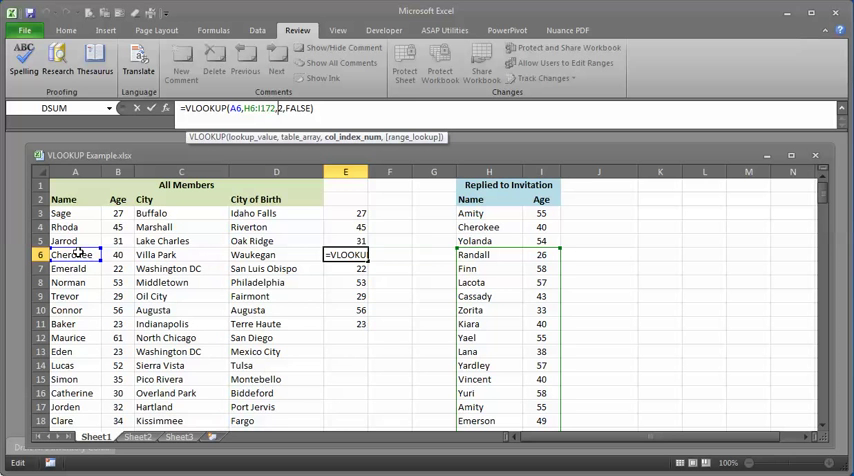
{"action": "key", "text": "Enter"}
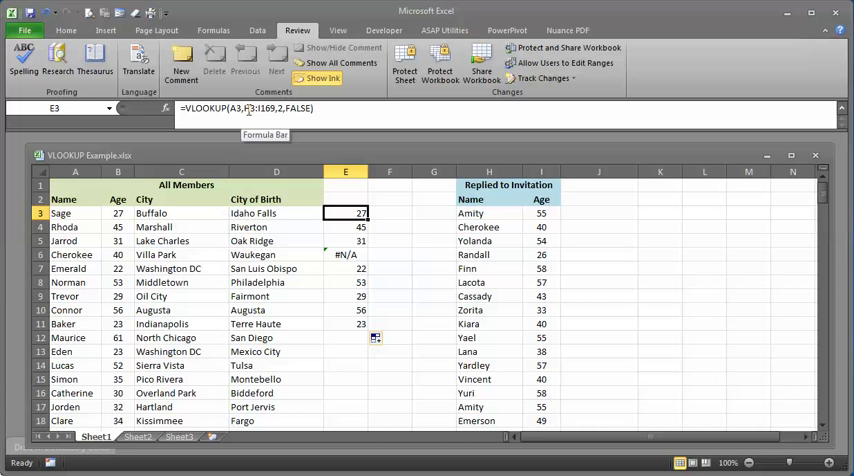
- Edit E3 so its lookup range becomes the absolute $H$3:$I$169
{"action": "double_click", "coordinate": [346, 213]}
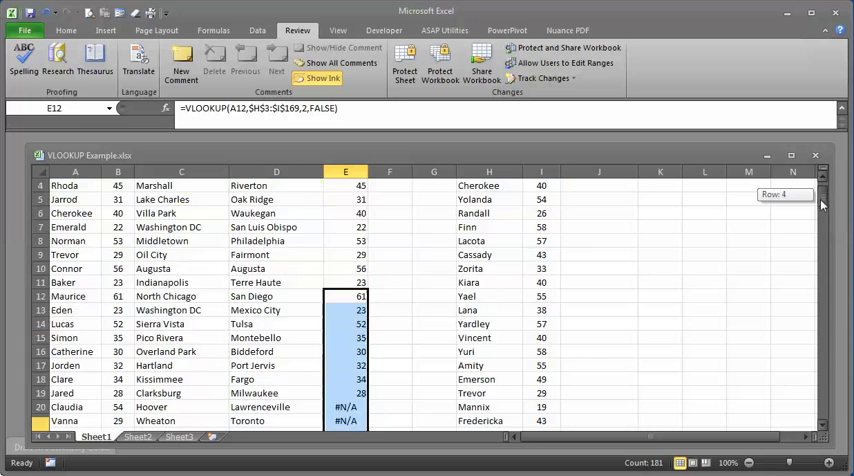
{"action": "scroll", "scroll_direction": "down", "scroll_amount": 3}
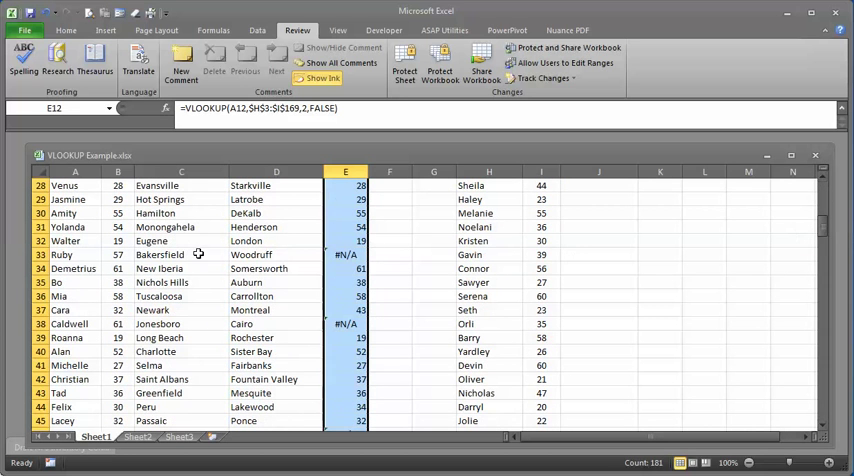
{"action": "mouse_move", "coordinate": [66, 324]}
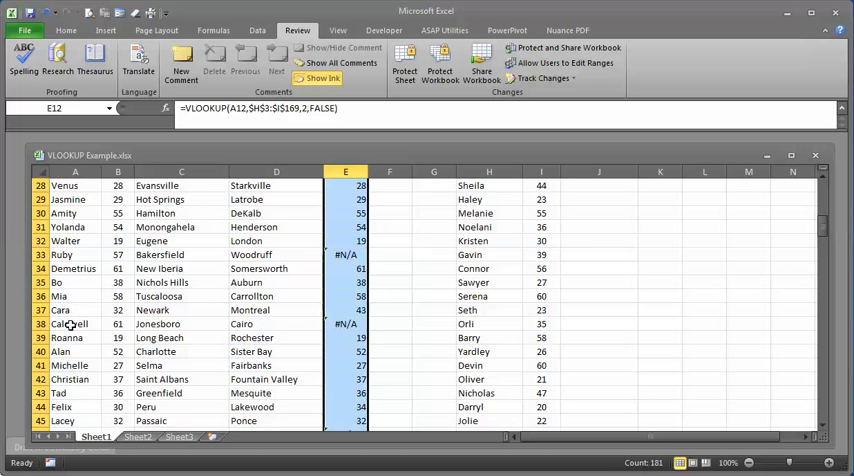
{"action": "scroll", "scroll_direction": "down", "scroll_amount": 3}
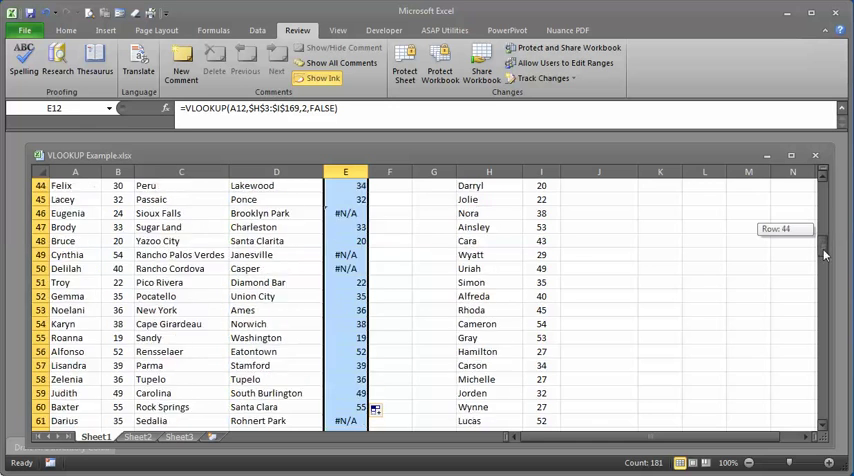
{"action": "scroll", "scroll_direction": "down", "scroll_amount": 3}
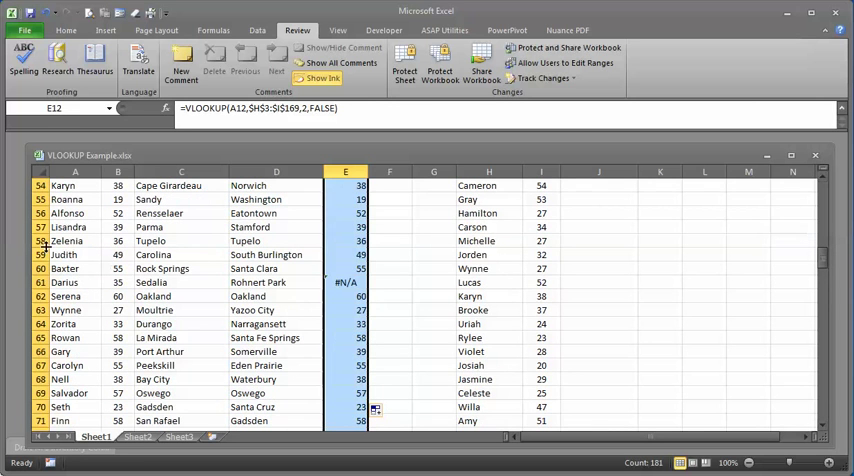
{"action": "mouse_move", "coordinate": [209, 274]}
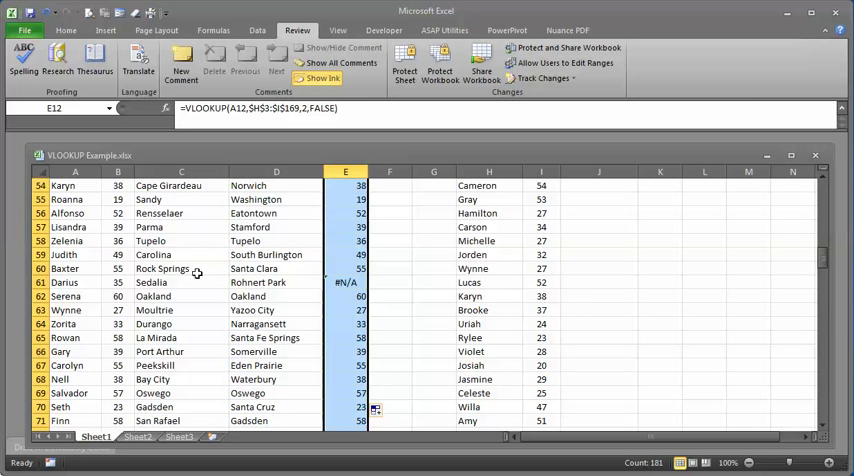
{"action": "mouse_move", "coordinate": [433, 267]}
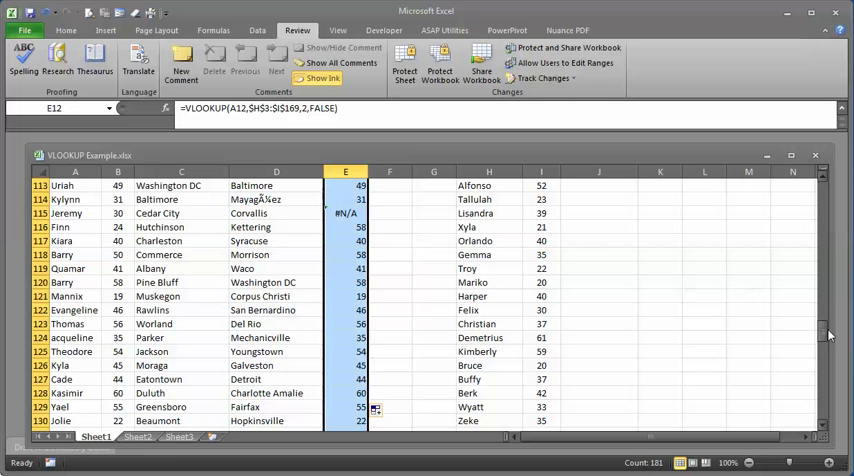
{"action": "scroll", "scroll_direction": "down", "scroll_amount": 3}
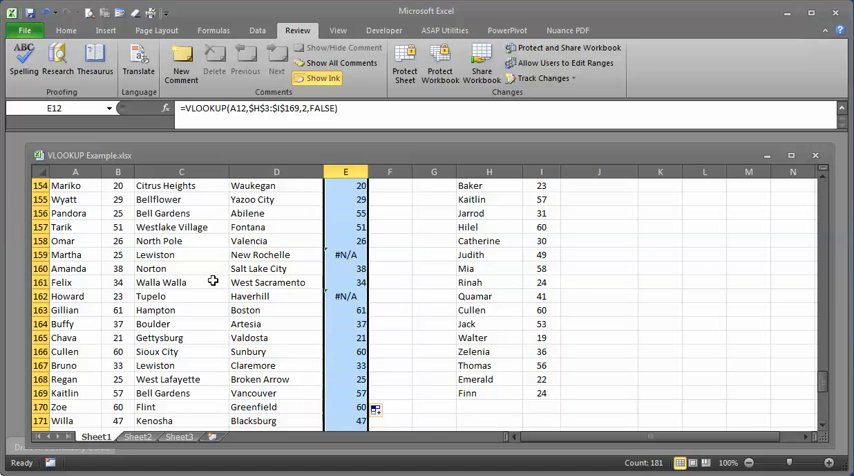
{"action": "mouse_move", "coordinate": [825, 374]}
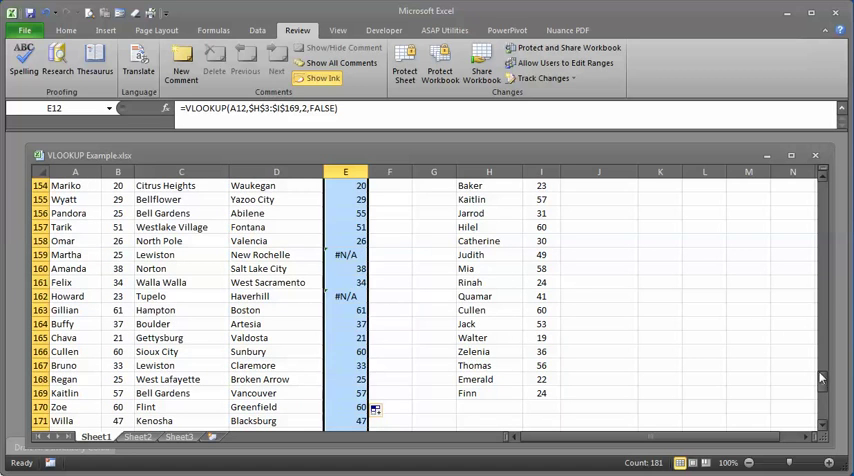
{"action": "scroll", "scroll_direction": "down", "scroll_amount": 3}
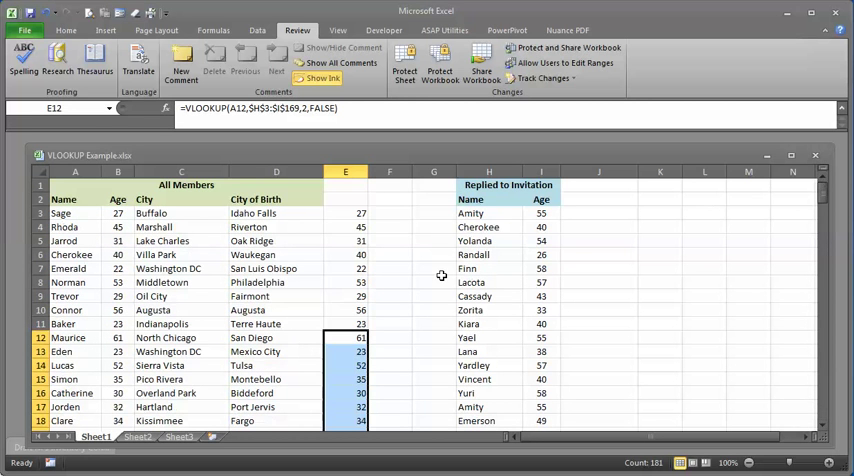
{"action": "mouse_move", "coordinate": [396, 267]}
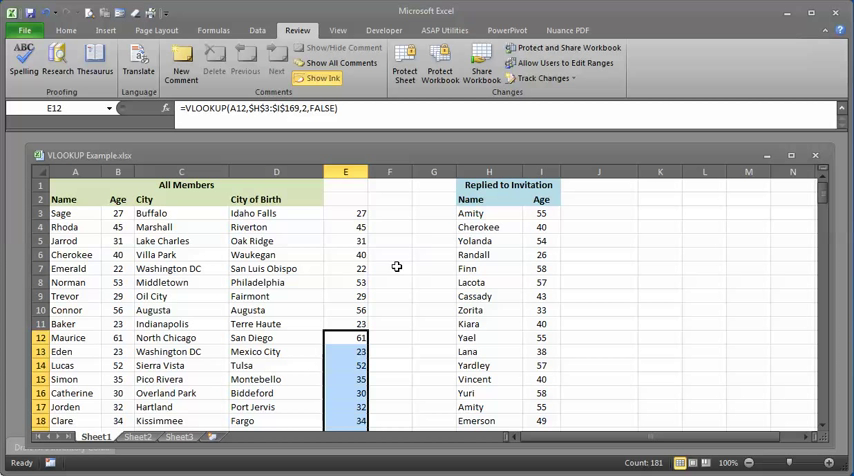
{"action": "left_click", "coordinate": [606, 212]}
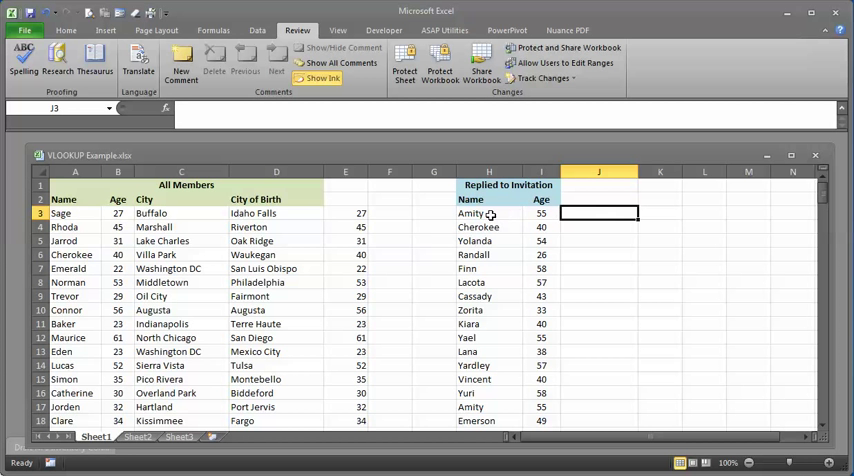
{"action": "mouse_move", "coordinate": [536, 217]}
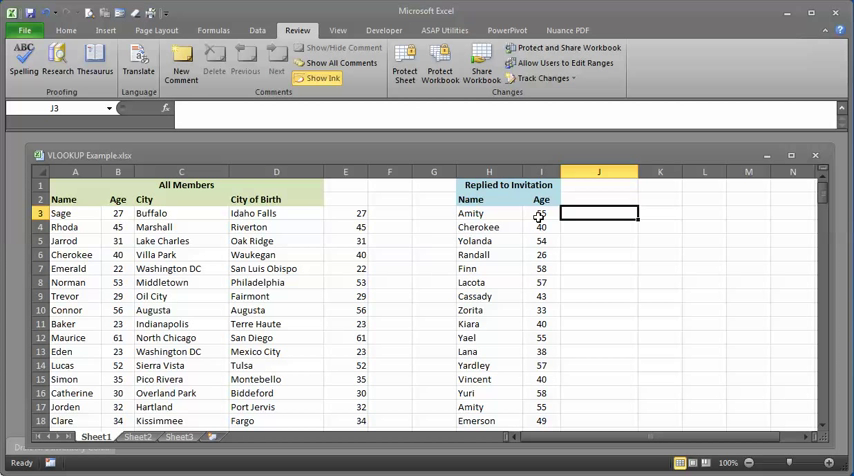
- Enter =VLOOKUP(H3,A3:D192,3,FALSE) in J3 to return Amity's city, Hamilton
{"action": "type", "text": "=vlookup("}
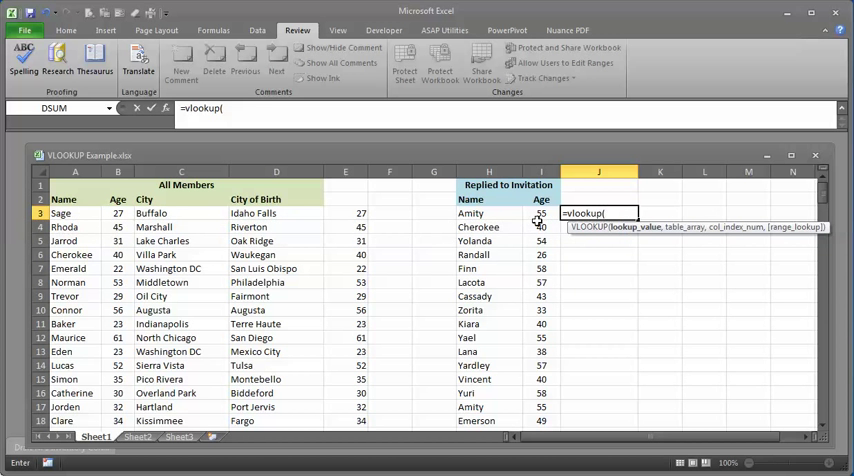
{"action": "left_click", "coordinate": [483, 213]}
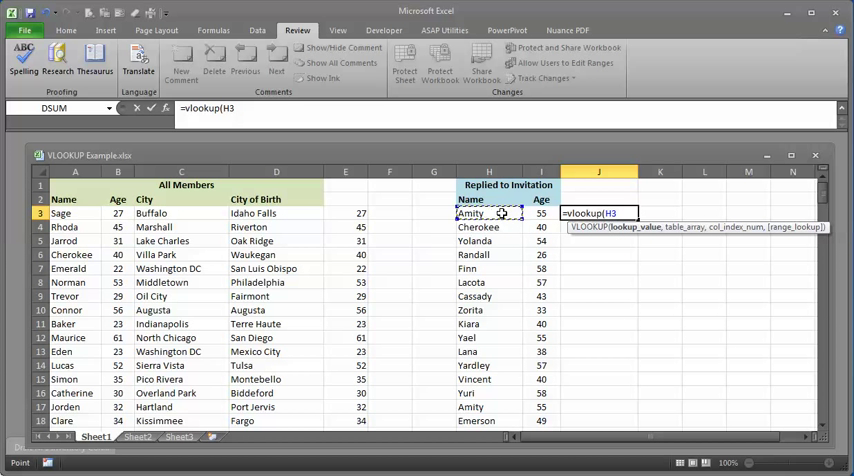
{"action": "type", "text": ",A3:D192"}
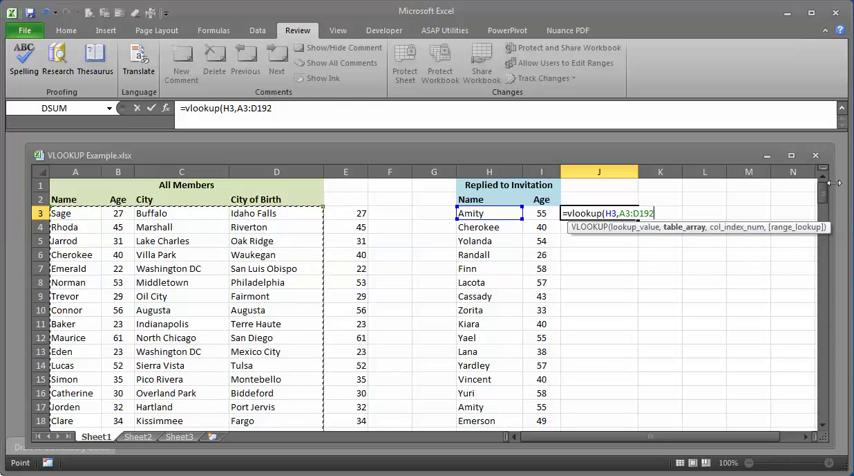
{"action": "mouse_move", "coordinate": [754, 204]}
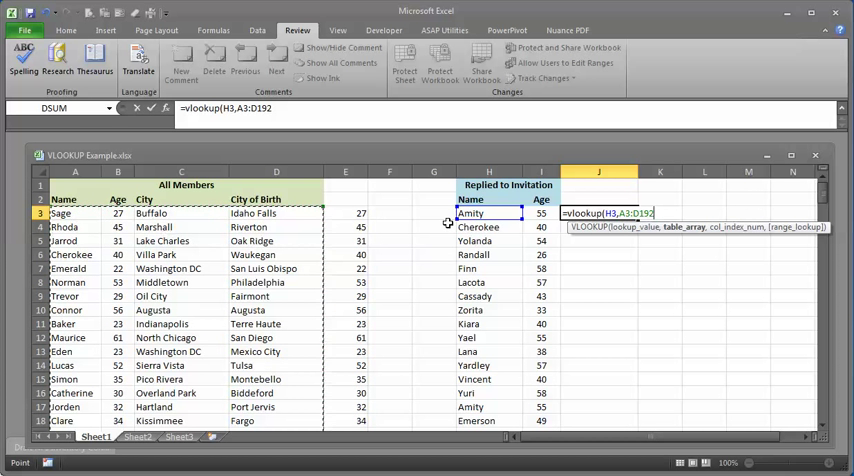
{"action": "type", "text": ","}
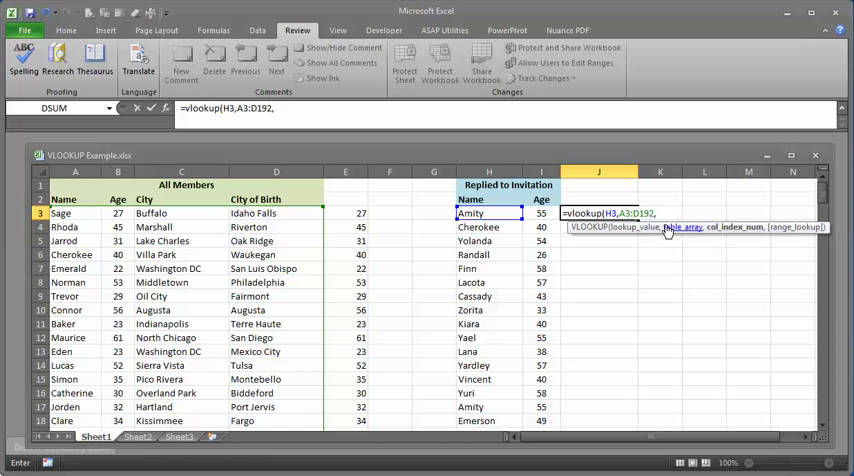
{"action": "type", "text": ",3,false)"}
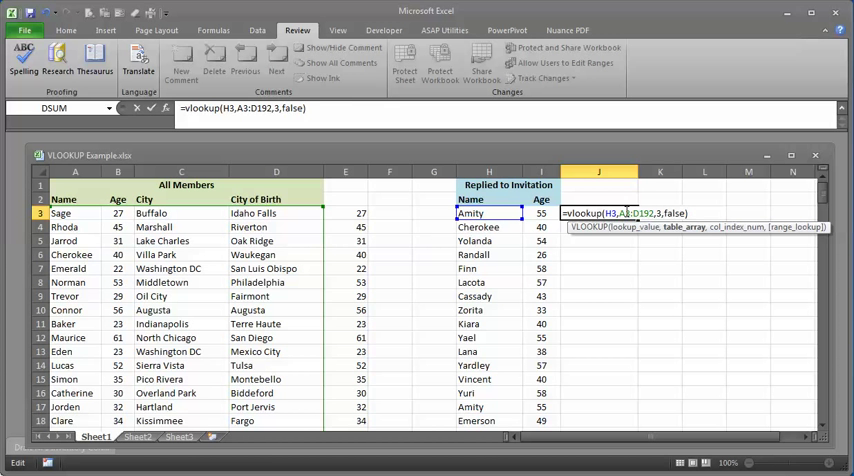
{"action": "key", "text": "F4"}
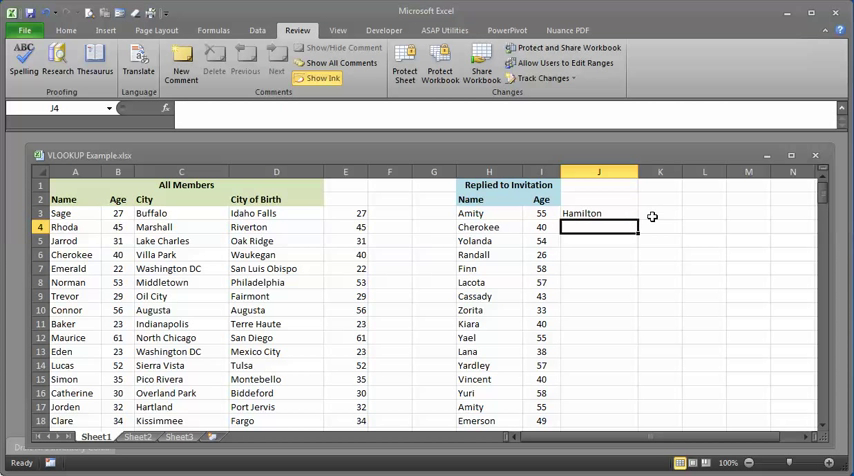
- Fill the J3 city lookup down column J to the last replier row
{"action": "left_click", "coordinate": [606, 213]}
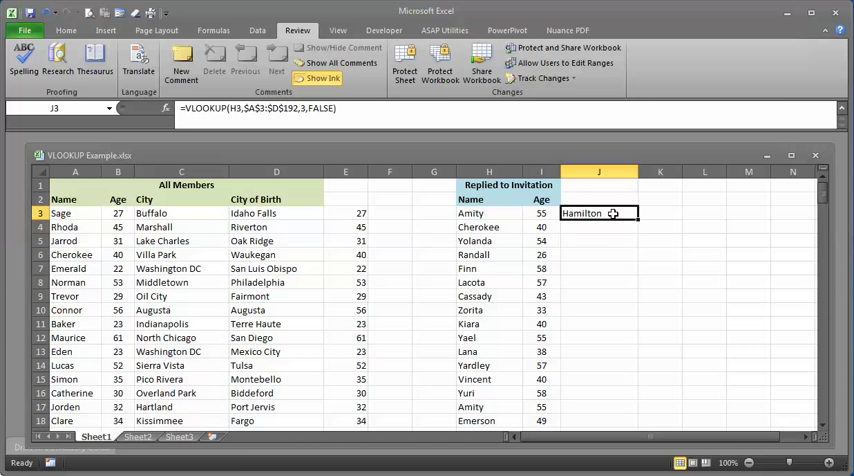
{"action": "left_click_drag", "start_coordinate": [598, 213], "coordinate": [620, 420]}
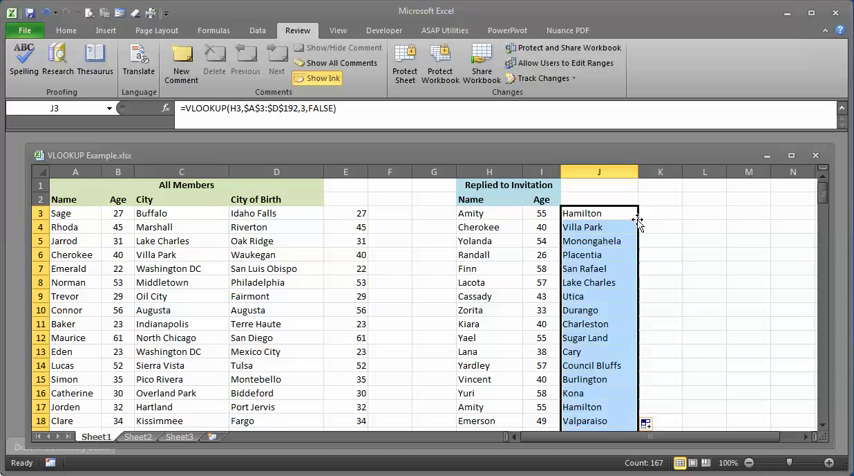
{"action": "mouse_move", "coordinate": [545, 351]}
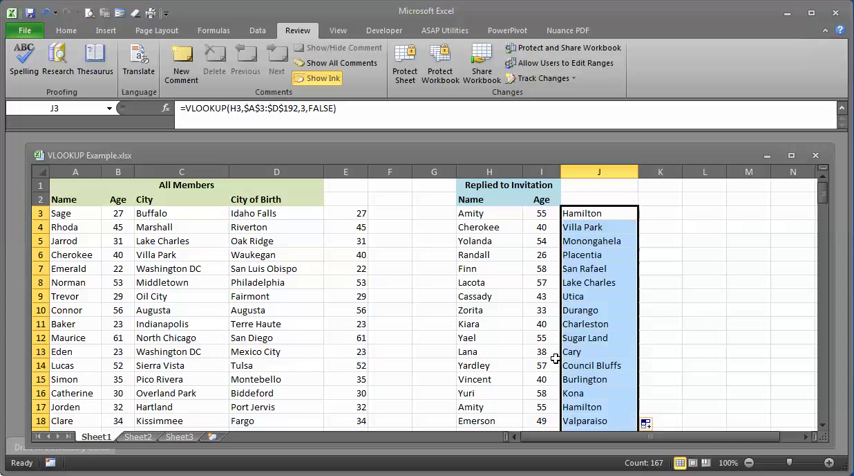
{"action": "mouse_move", "coordinate": [513, 285]}
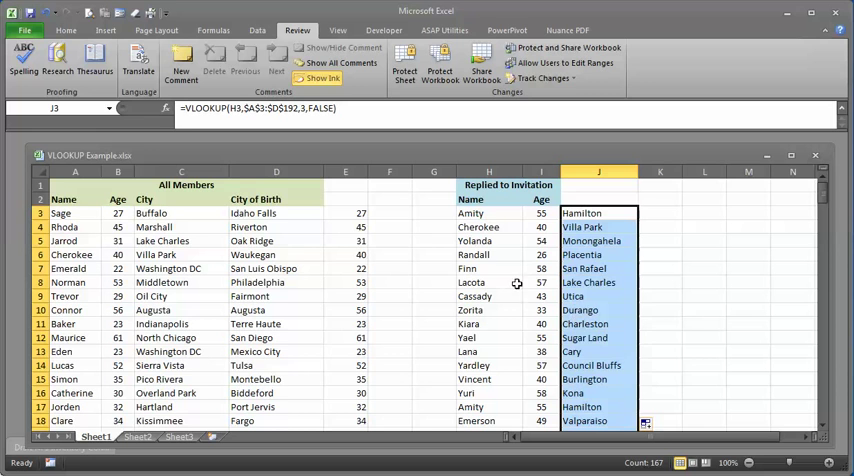
{"action": "scroll", "scroll_direction": "down", "scroll_amount": 3}
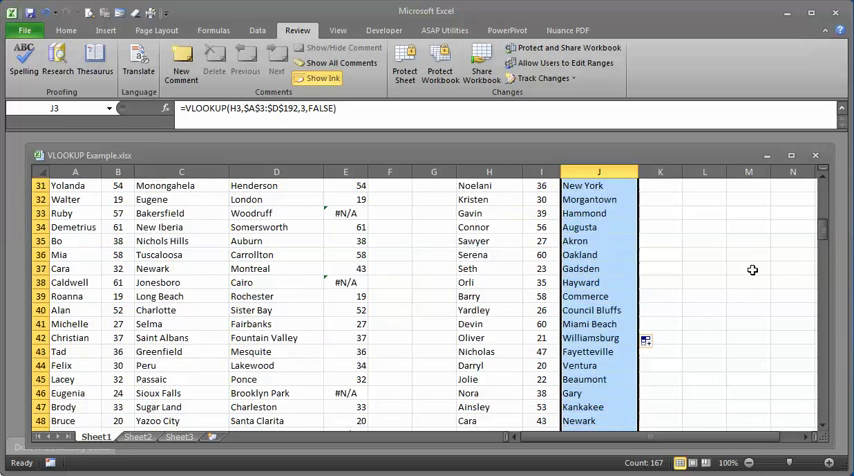
{"action": "scroll", "scroll_direction": "down", "scroll_amount": 3}
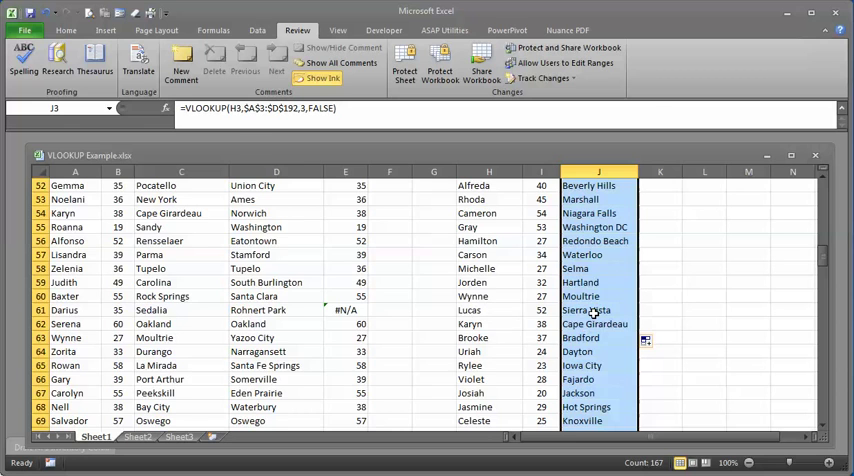
{"action": "scroll", "scroll_direction": "down", "scroll_amount": 3}
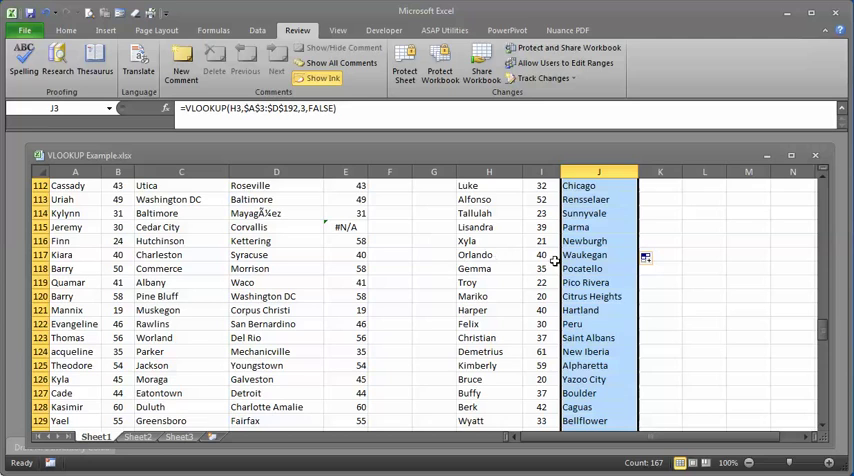
{"action": "scroll", "scroll_direction": "down", "scroll_amount": 3}
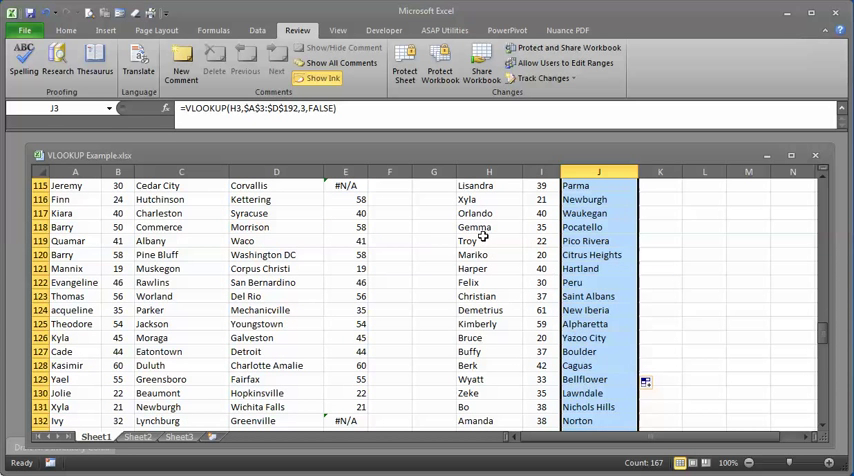
- Verify the VLOOKUP formulas behind several looked-up cities further down column J
{"action": "left_click", "coordinate": [600, 282]}
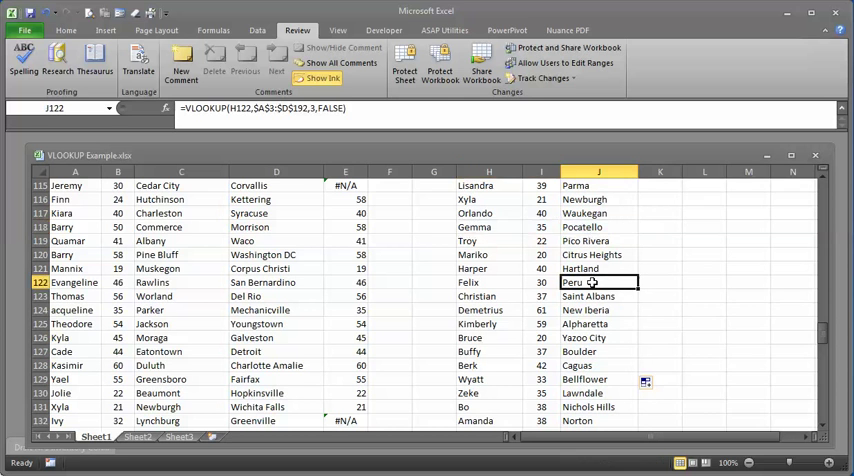
{"action": "scroll", "scroll_direction": "down", "scroll_amount": 3}
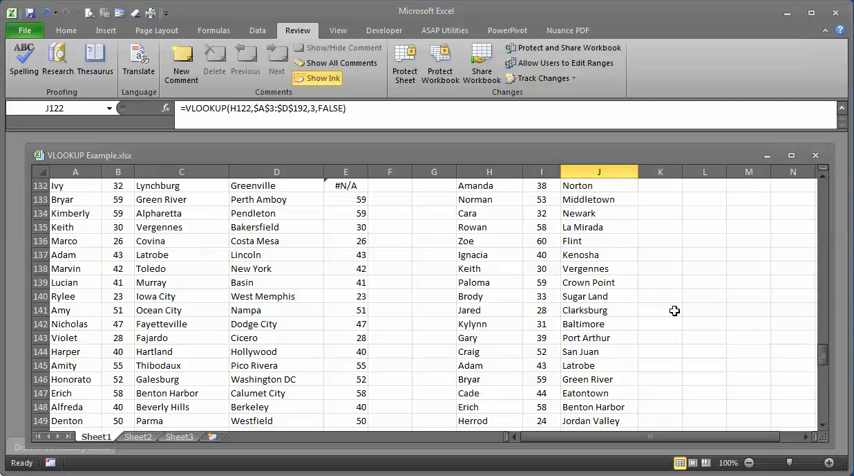
{"action": "mouse_move", "coordinate": [596, 268]}
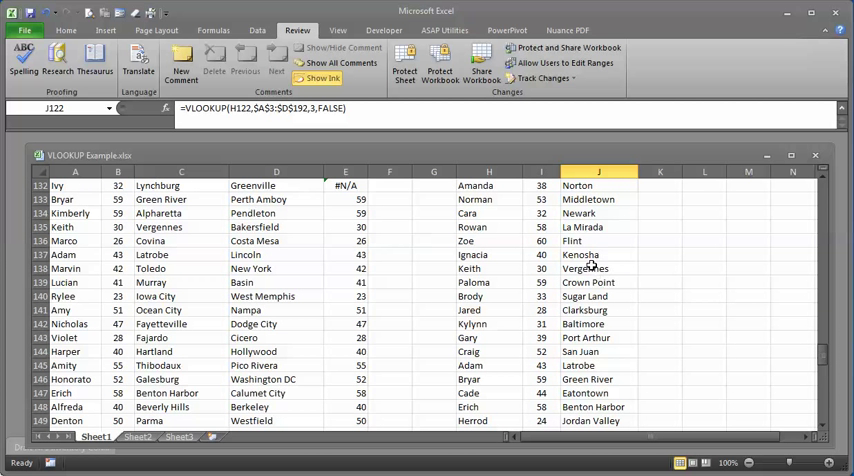
{"action": "mouse_move", "coordinate": [586, 270]}
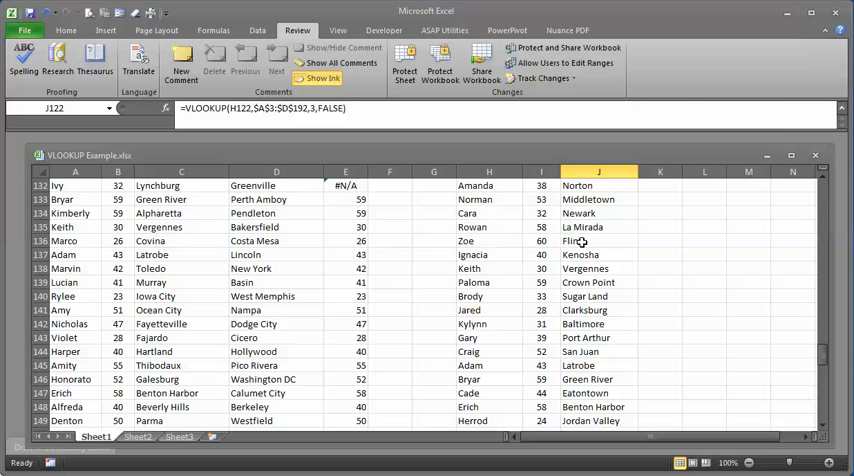
{"action": "left_click", "coordinate": [590, 241]}
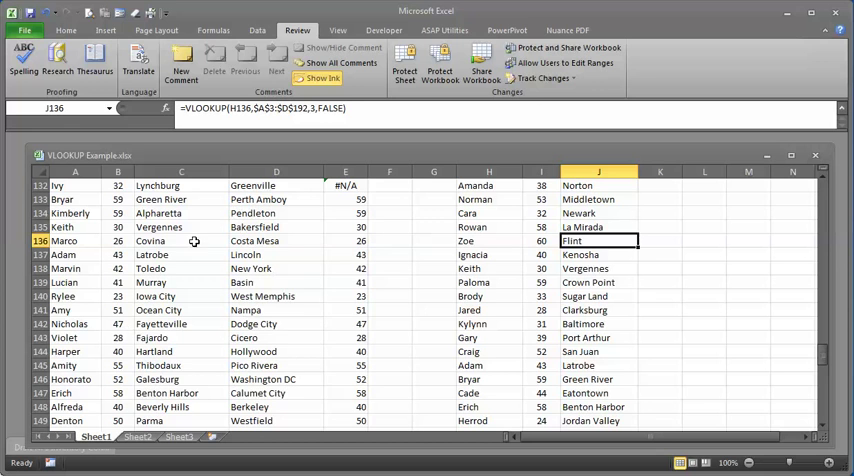
{"action": "mouse_move", "coordinate": [828, 355]}
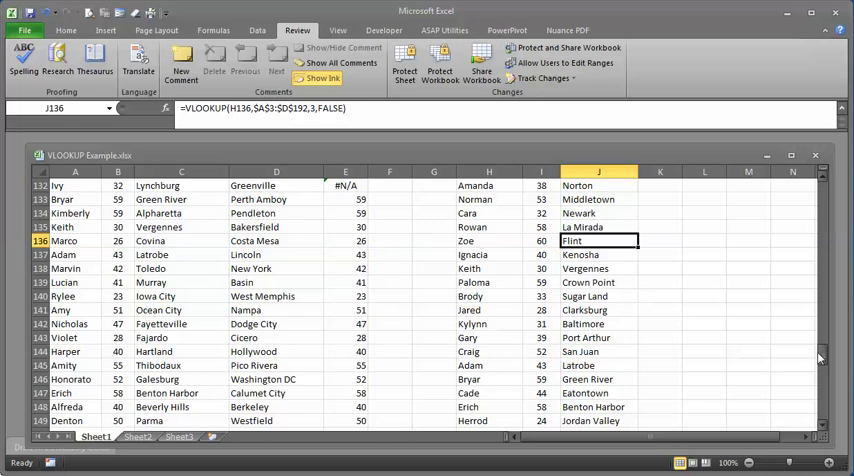
{"action": "left_click_drag", "start_coordinate": [819, 355], "coordinate": [819, 205]}
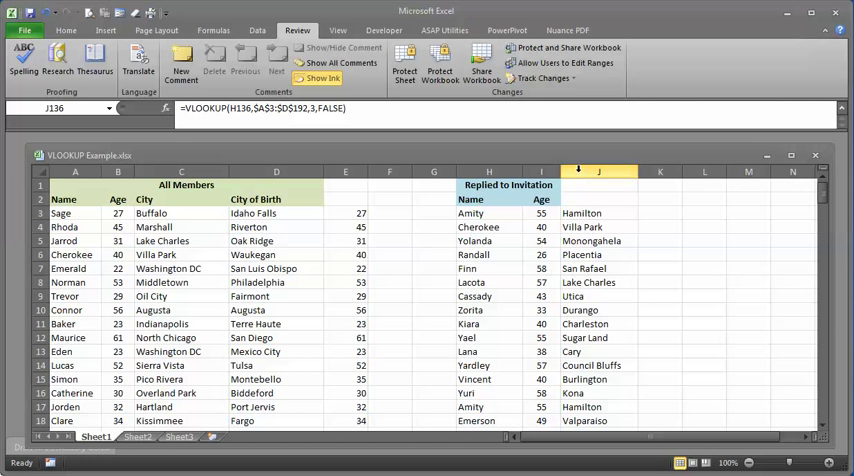
- Copy column J and paste it back as values so the cities are plain text
{"action": "left_click", "coordinate": [597, 171]}
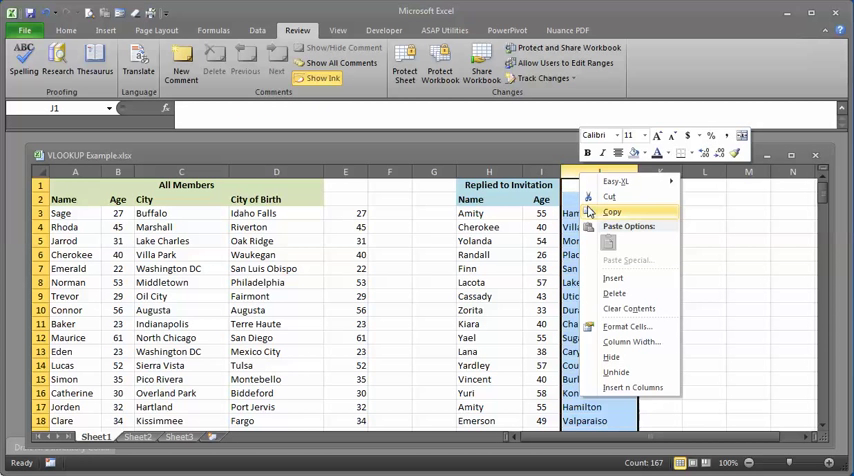
{"action": "left_click", "coordinate": [610, 213]}
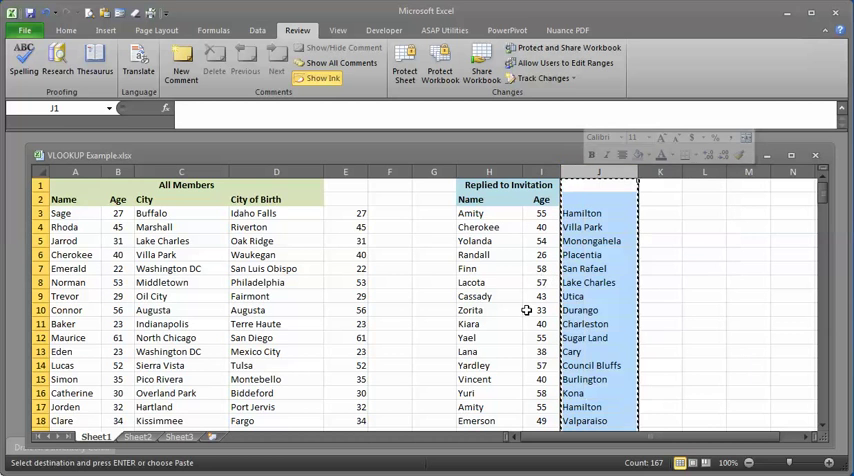
{"action": "left_click", "coordinate": [597, 296]}
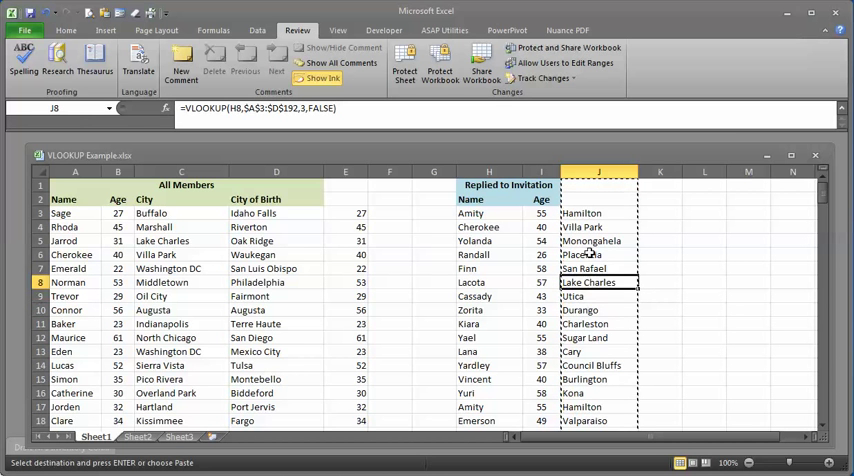
{"action": "left_click", "coordinate": [597, 257]}
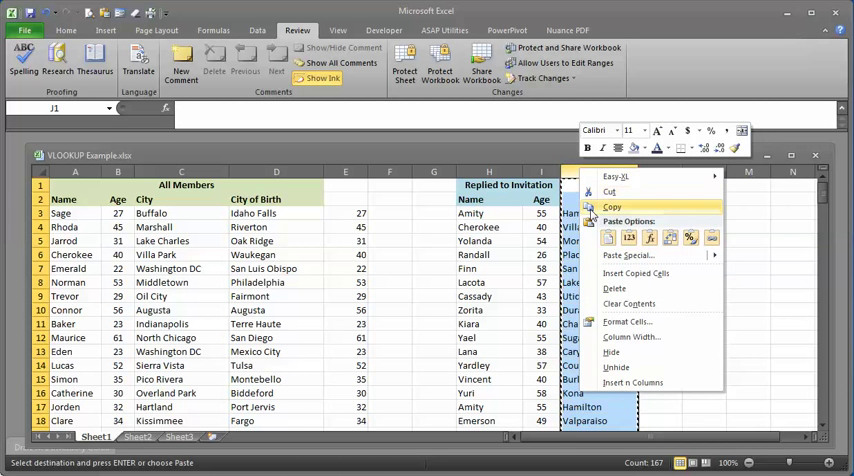
{"action": "left_click", "coordinate": [616, 207]}
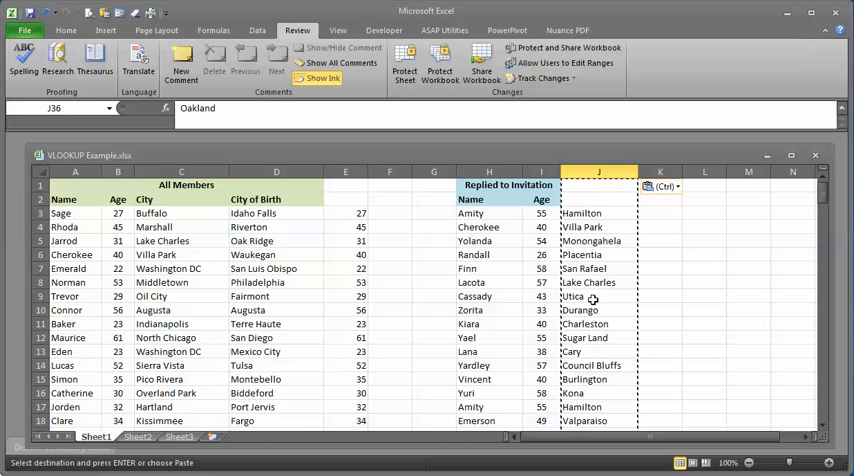
{"action": "mouse_move", "coordinate": [253, 323]}
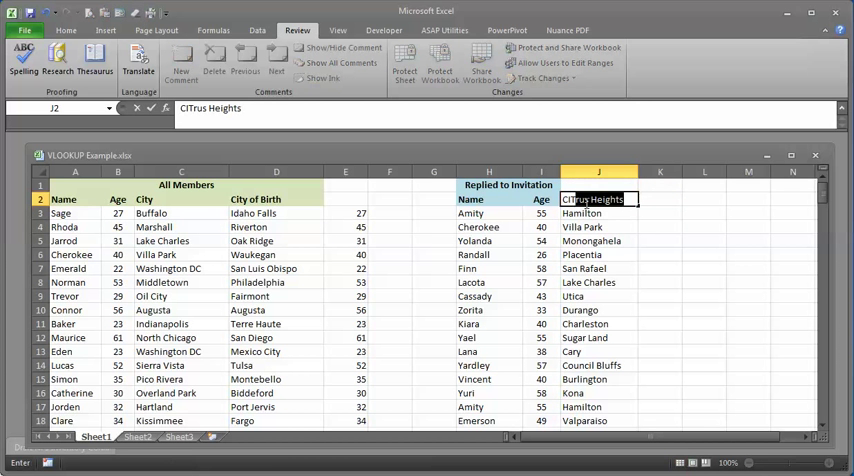
- Enter the heading CITY in J2 above the looked-up cities
{"action": "type", "text": "CITY"}
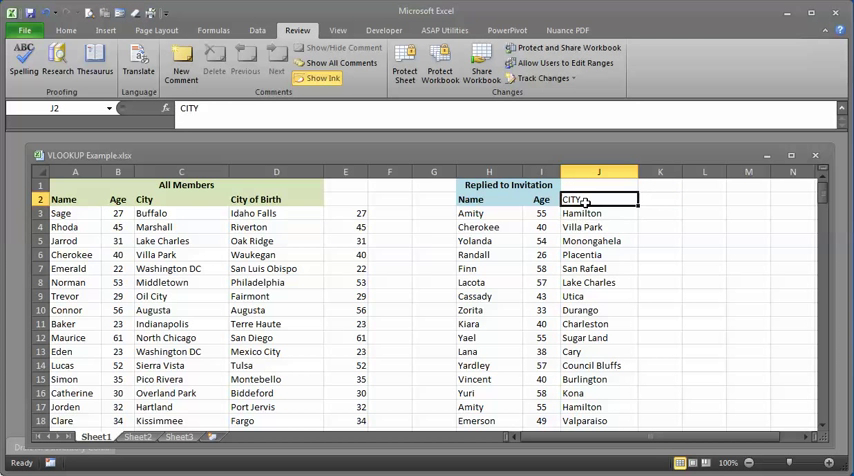
{"action": "left_click", "coordinate": [598, 227]}
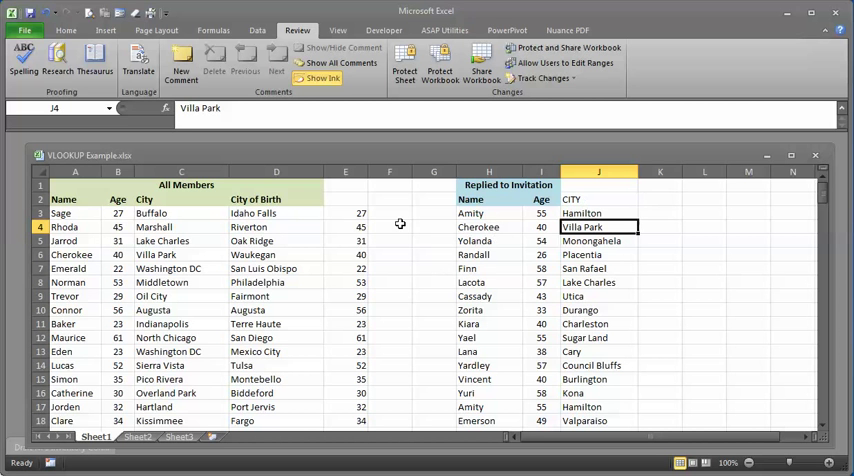